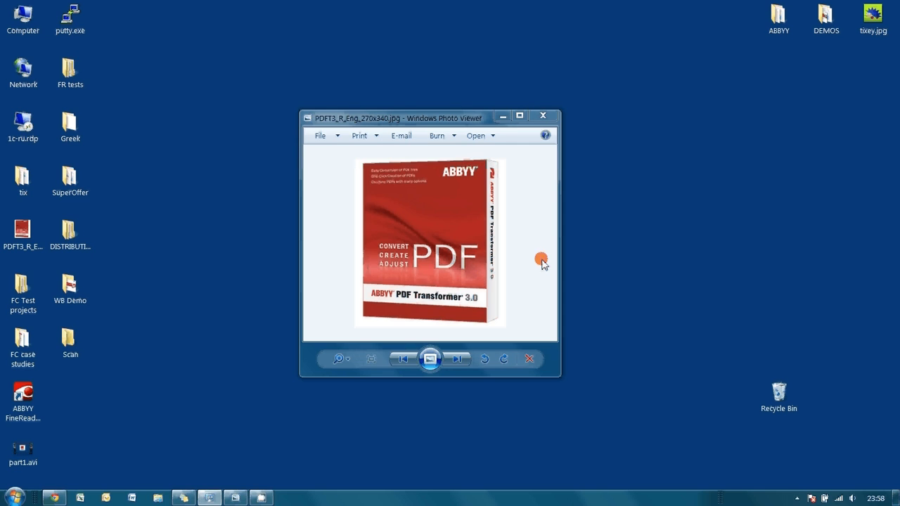
{"action": "mouse_move", "coordinate": [223, 474]}
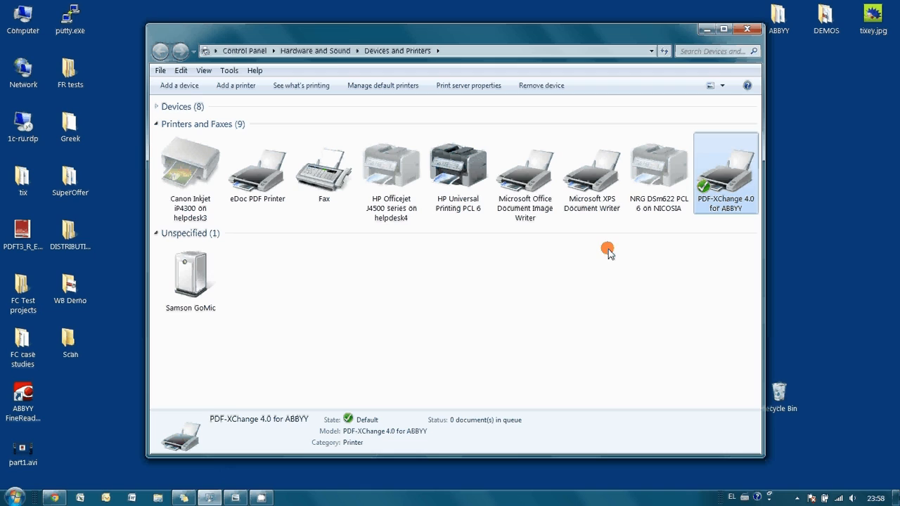
{"action": "mouse_move", "coordinate": [741, 189]}
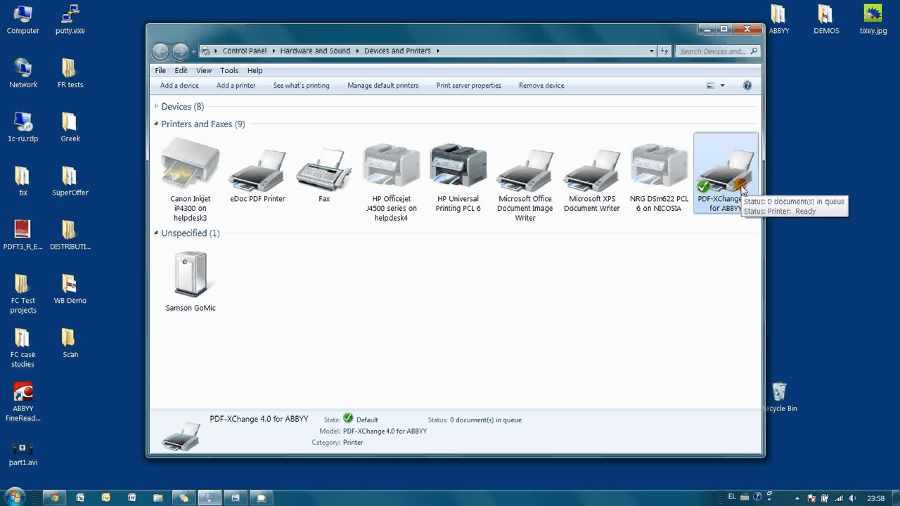
{"action": "mouse_move", "coordinate": [734, 197]}
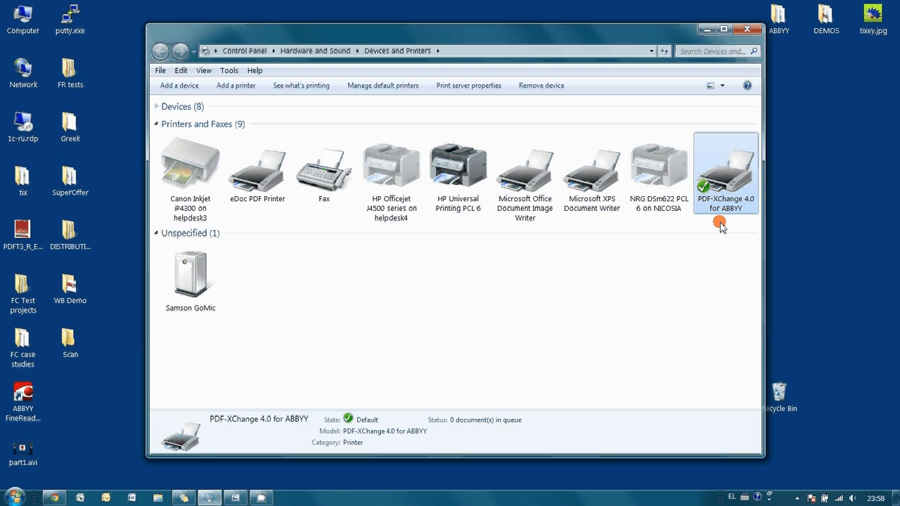
{"action": "mouse_move", "coordinate": [511, 298]}
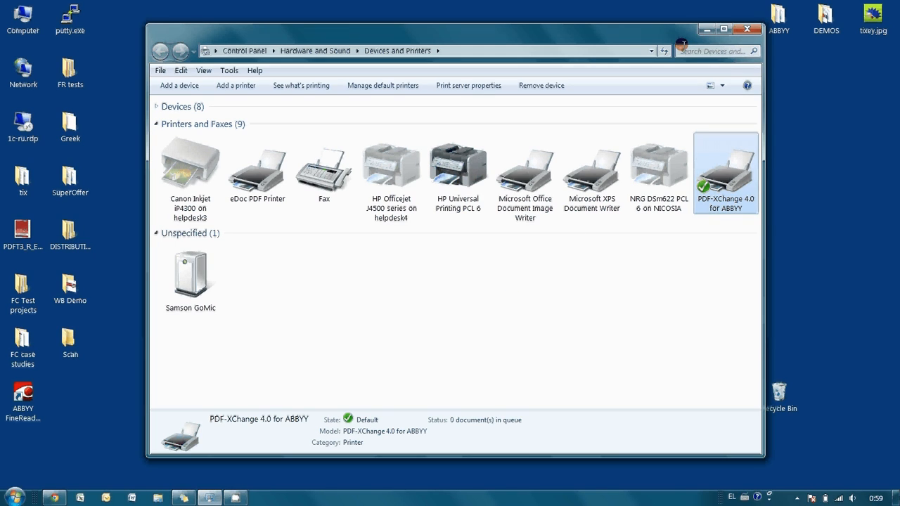
Close the Devices and Printers window and open PASSPORT.pdf from the desktop in Adobe Reader
{"action": "left_click", "coordinate": [746, 29]}
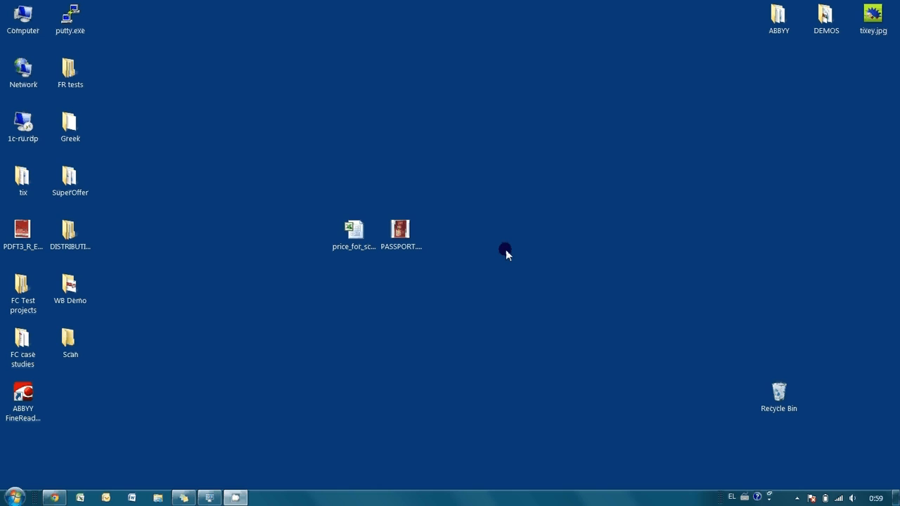
{"action": "mouse_move", "coordinate": [411, 341]}
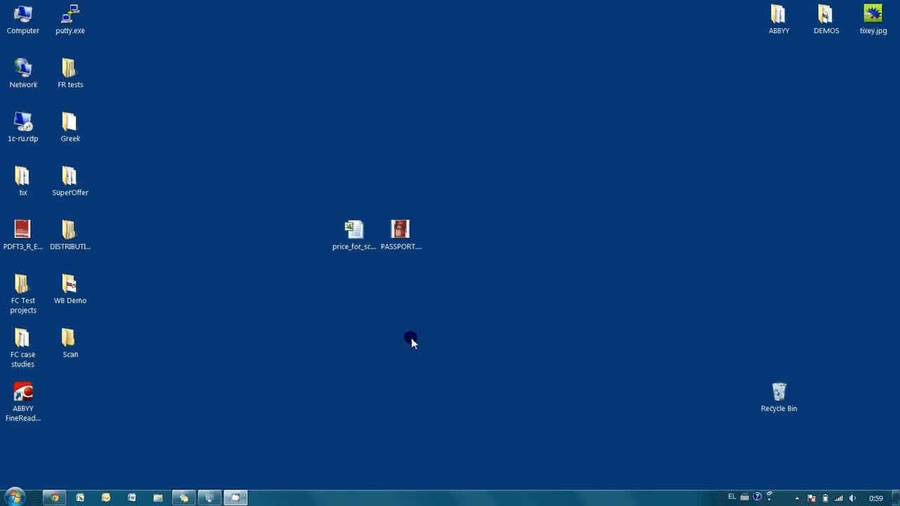
{"action": "left_click", "coordinate": [400, 229]}
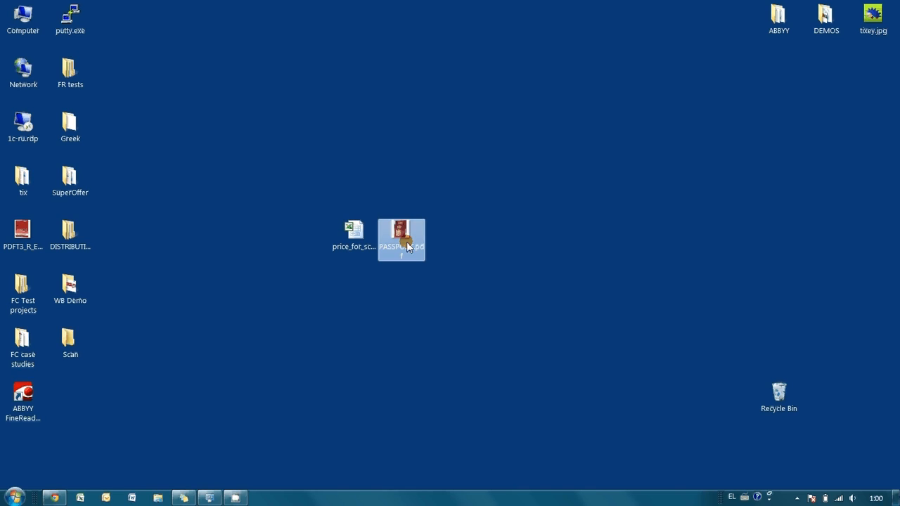
{"action": "double_click", "coordinate": [401, 240]}
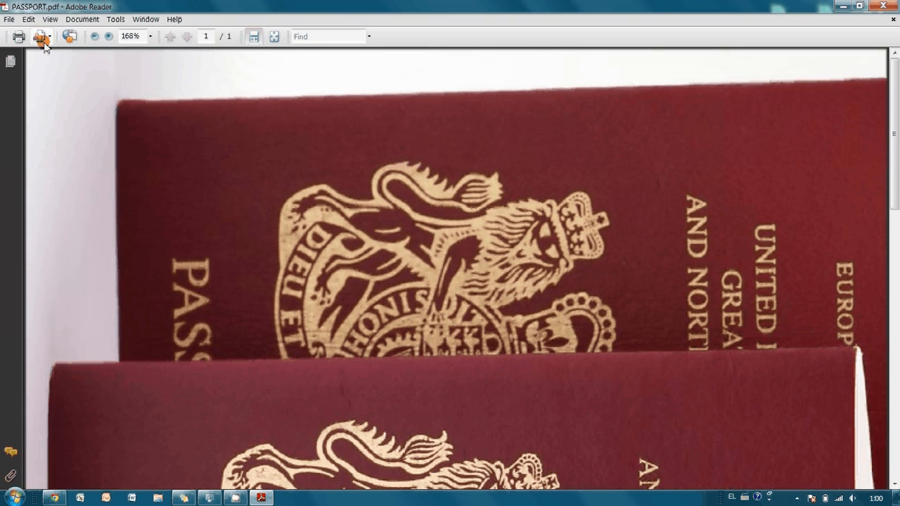
Print PASSPORT.pdf to PDF-XChange 4.0 for ABBYY and bring up its printer properties
{"action": "left_click", "coordinate": [9, 18]}
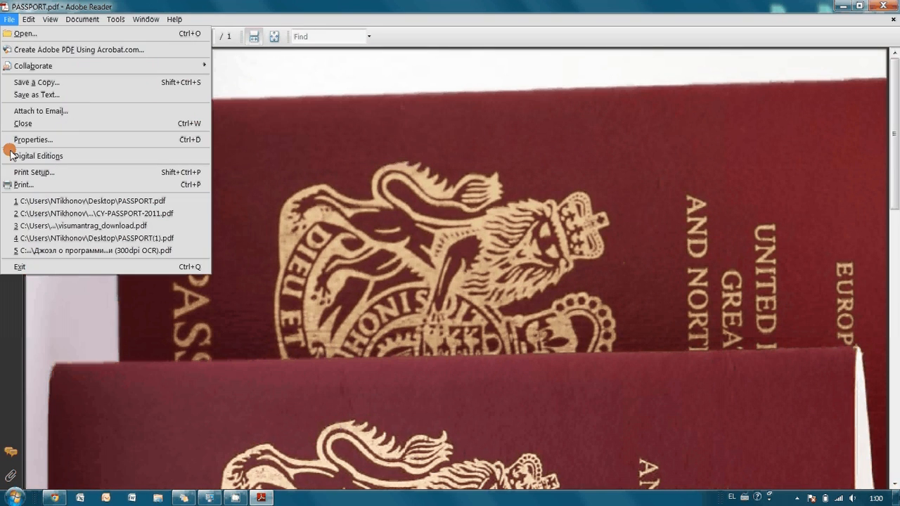
{"action": "left_click", "coordinate": [23, 185]}
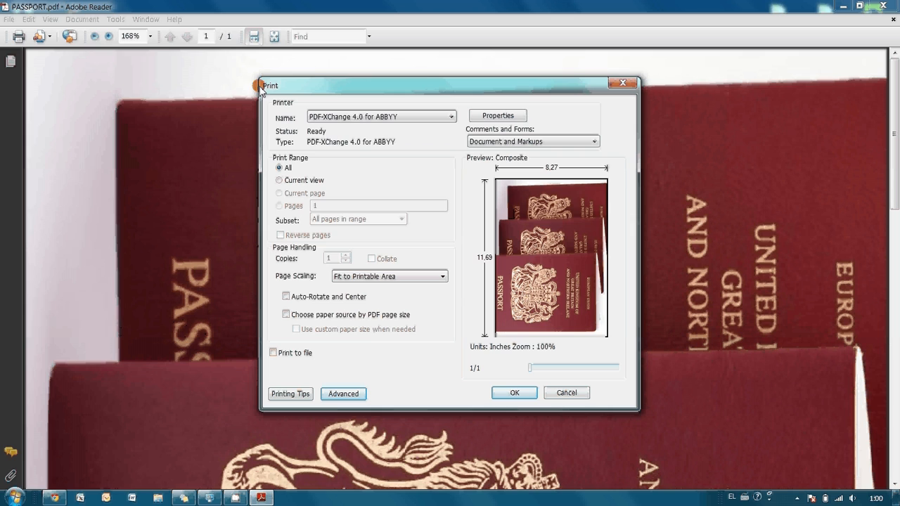
{"action": "left_click", "coordinate": [452, 116]}
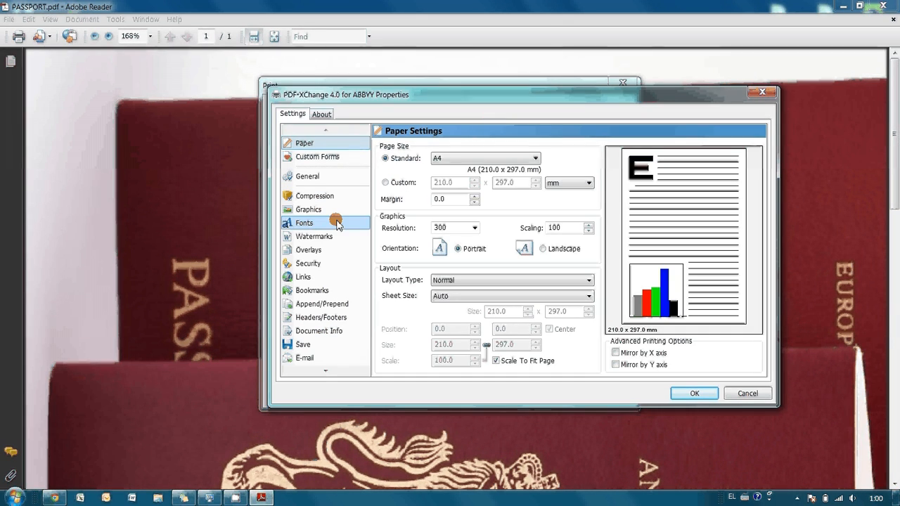
{"action": "mouse_move", "coordinate": [308, 262]}
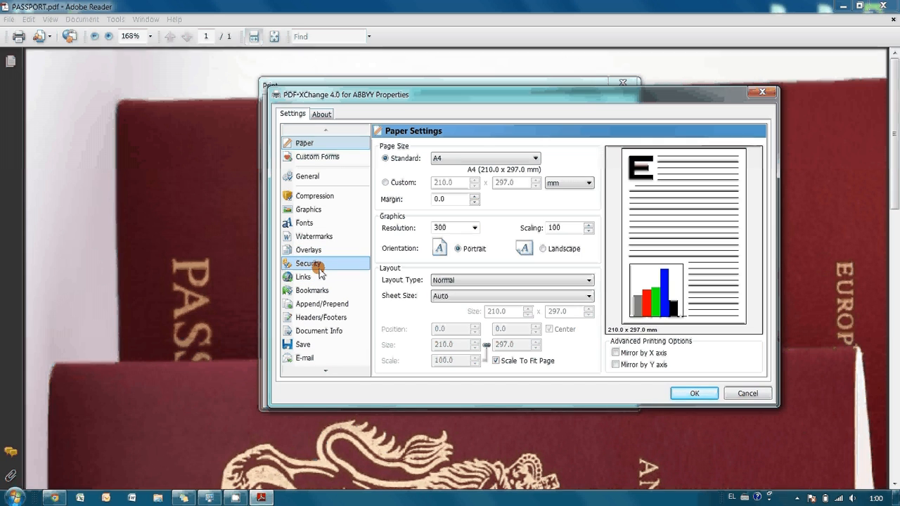
Enable PDF security with open and permissions passwords, leaving Changes Allowed as None
{"action": "left_click", "coordinate": [307, 262]}
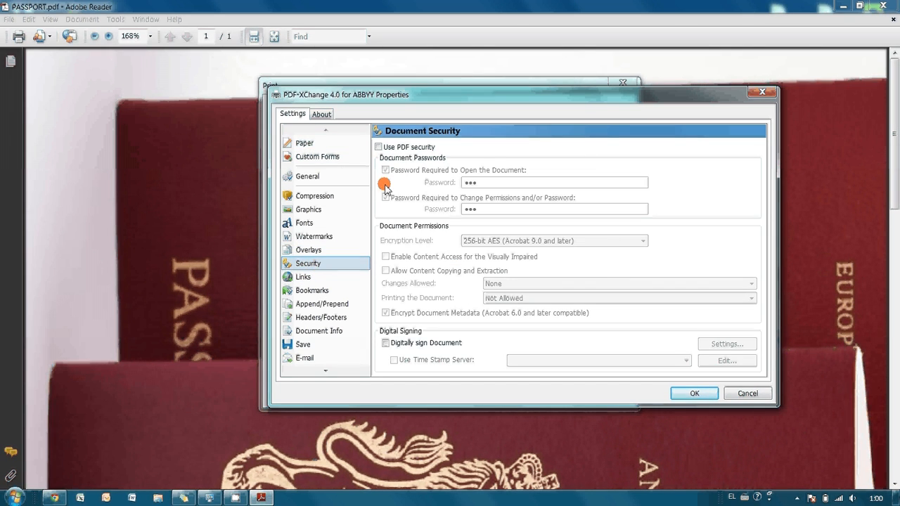
{"action": "left_click", "coordinate": [378, 147]}
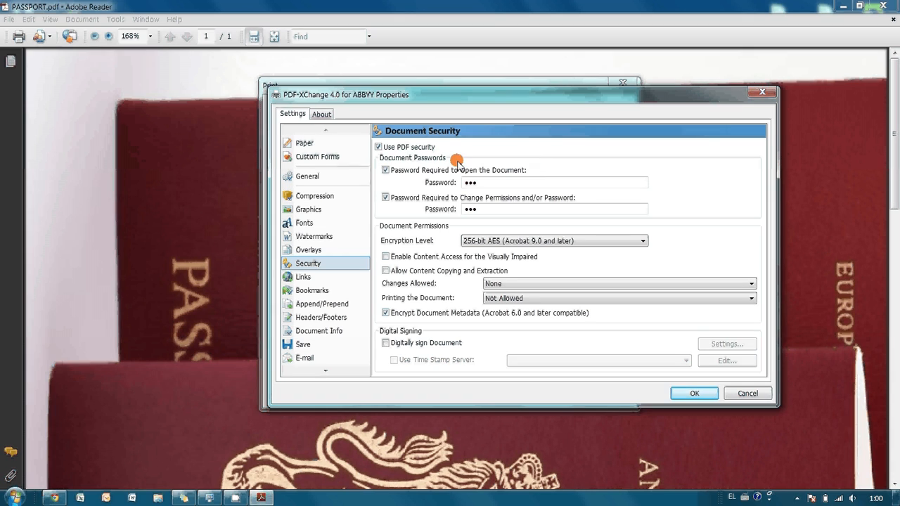
{"action": "mouse_move", "coordinate": [474, 200]}
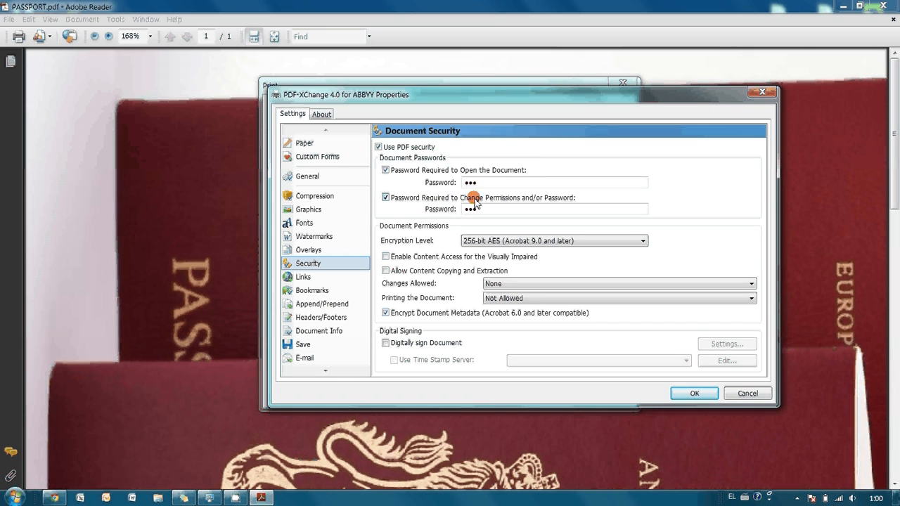
{"action": "mouse_move", "coordinate": [527, 207]}
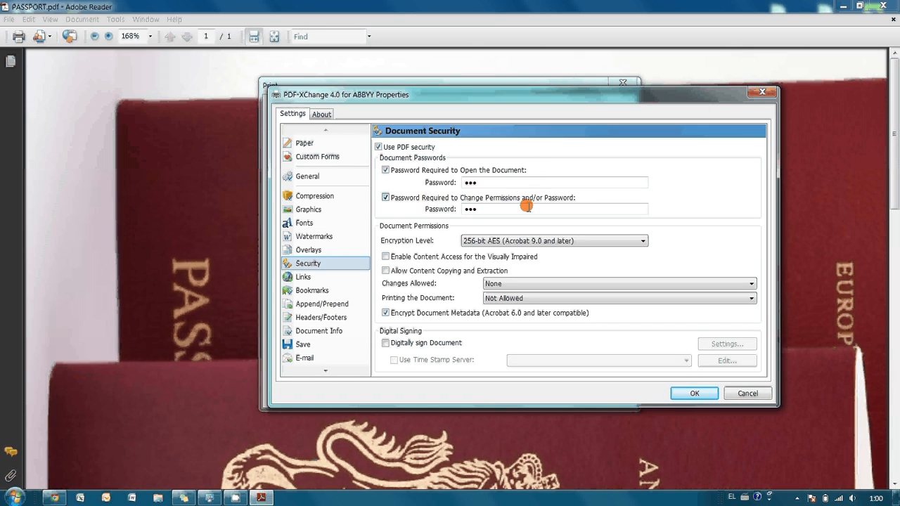
{"action": "left_click", "coordinate": [750, 283]}
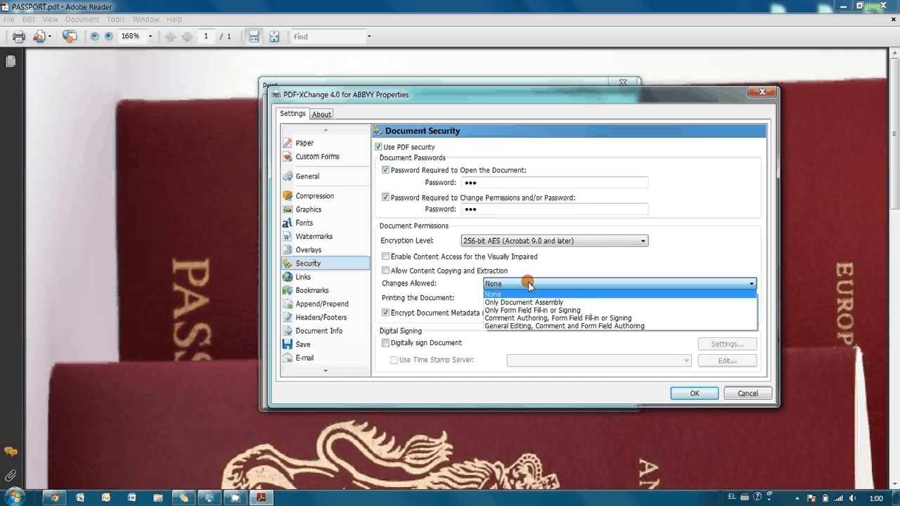
{"action": "left_click", "coordinate": [492, 294]}
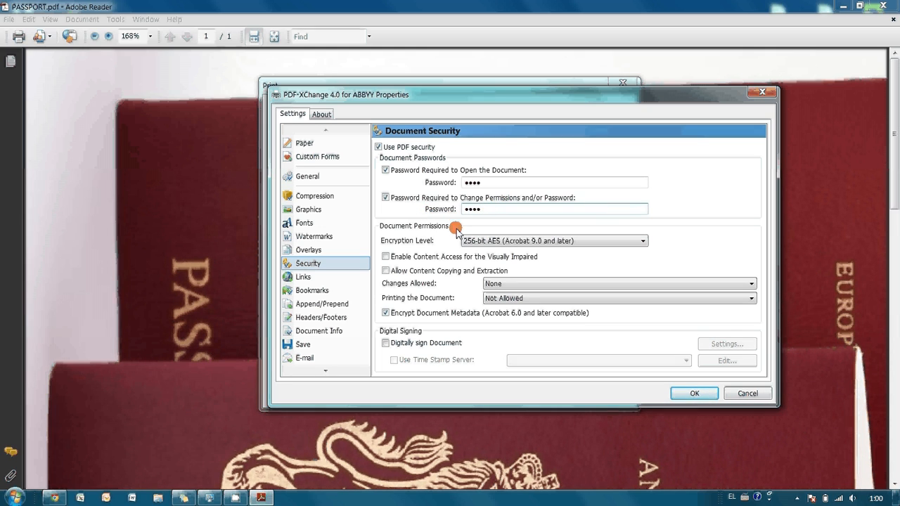
{"action": "mouse_move", "coordinate": [465, 248]}
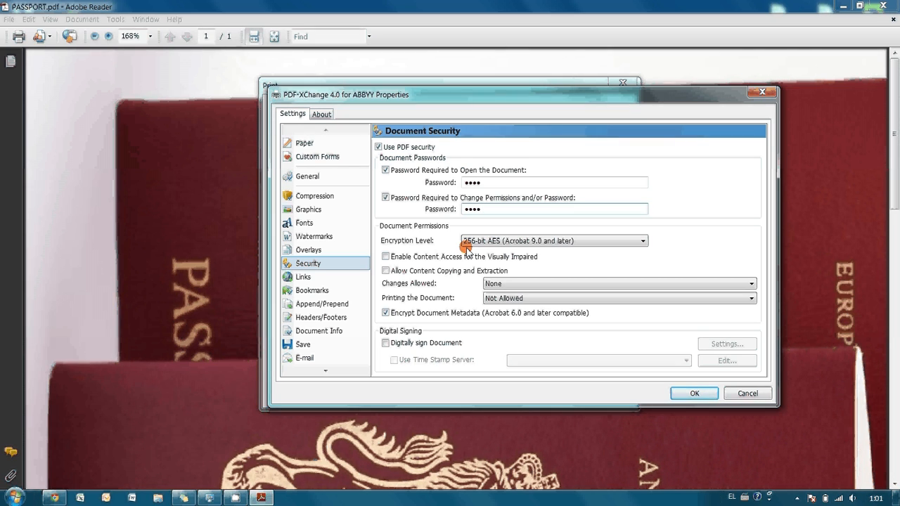
{"action": "left_click", "coordinate": [554, 209]}
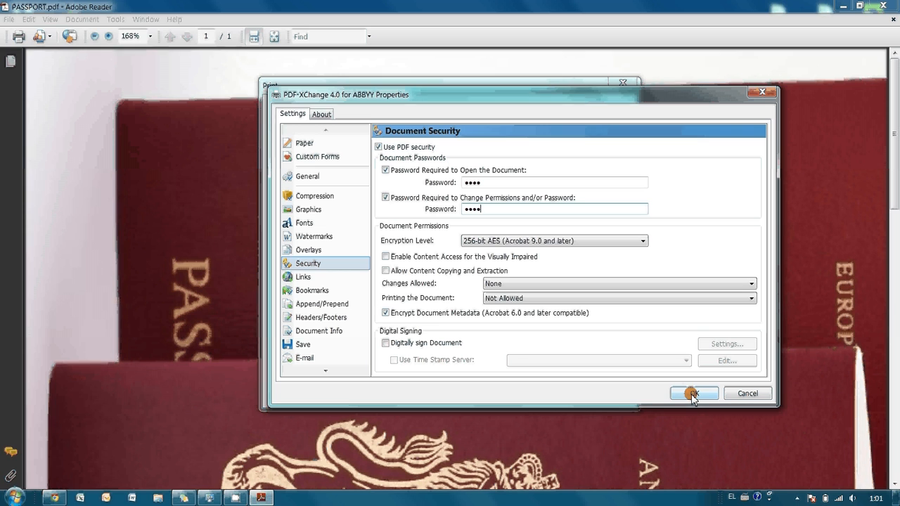
Confirm the security settings and print the passport to CY-PASSPORT-2011.pdf on the desktop
{"action": "left_click", "coordinate": [693, 393]}
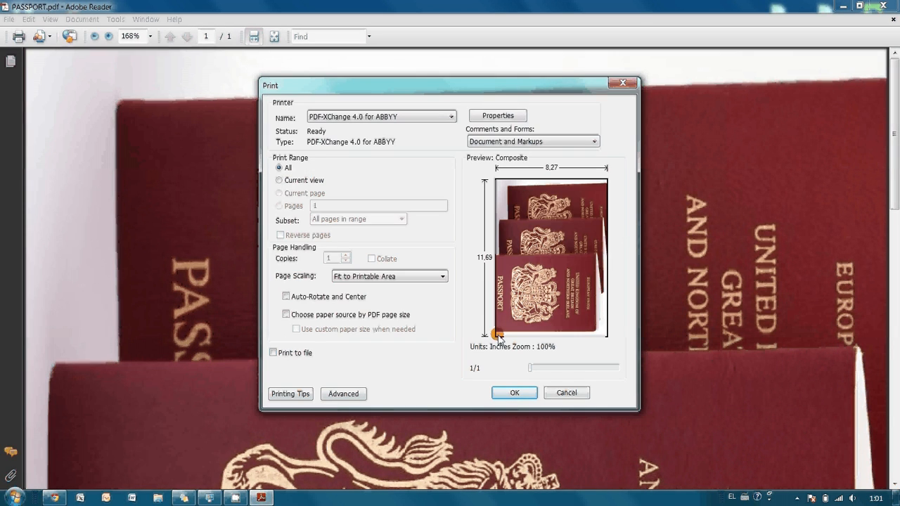
{"action": "mouse_move", "coordinate": [513, 393]}
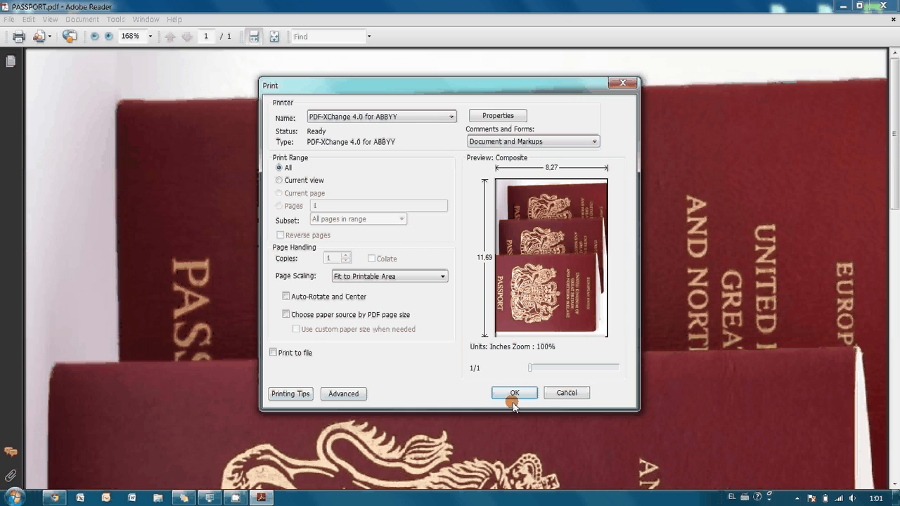
{"action": "left_click", "coordinate": [513, 392]}
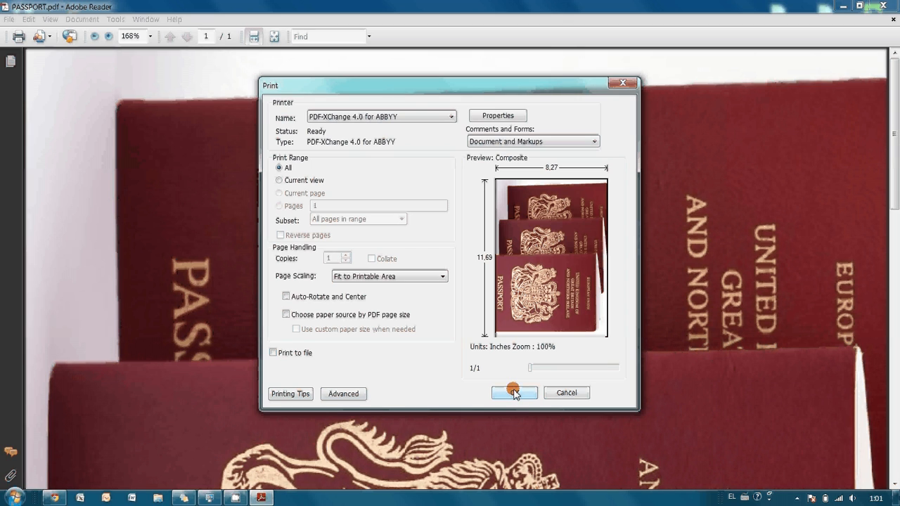
{"action": "left_click", "coordinate": [514, 392]}
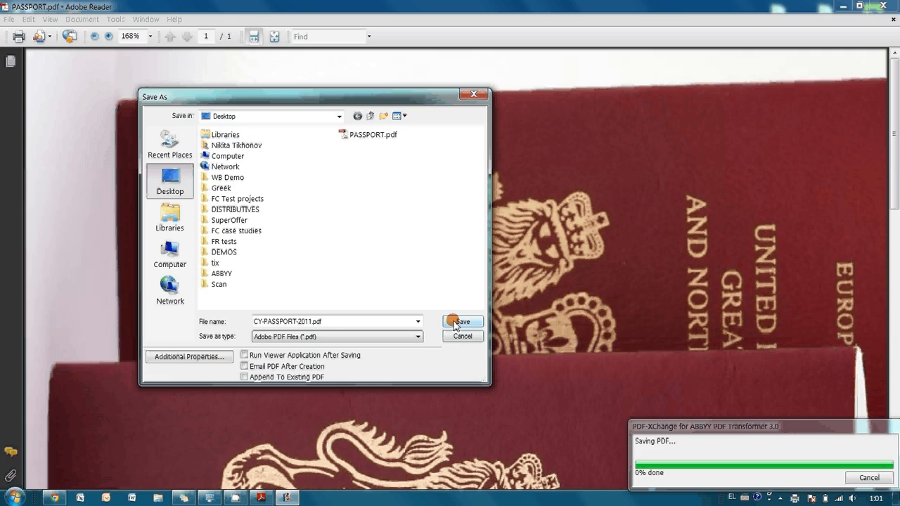
{"action": "left_click", "coordinate": [461, 322]}
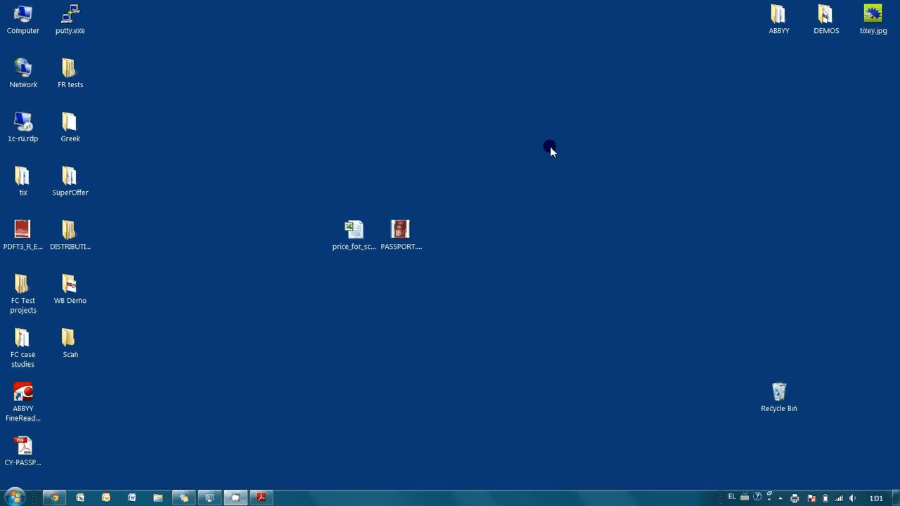
Move the CY-PASSPORT-2011.pdf icon to the desktop centre and open it with its password
{"action": "left_click_drag", "start_coordinate": [22, 450], "coordinate": [529, 239]}
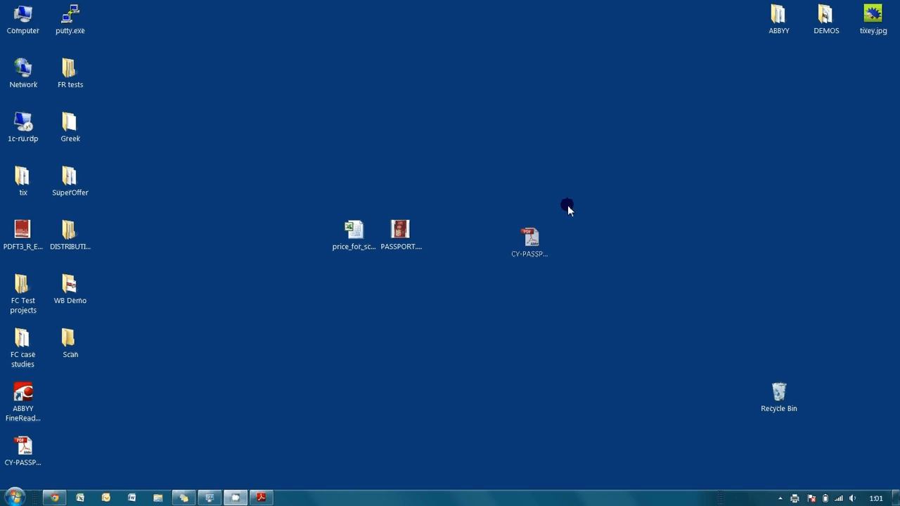
{"action": "left_click_drag", "start_coordinate": [529, 235], "coordinate": [495, 185]}
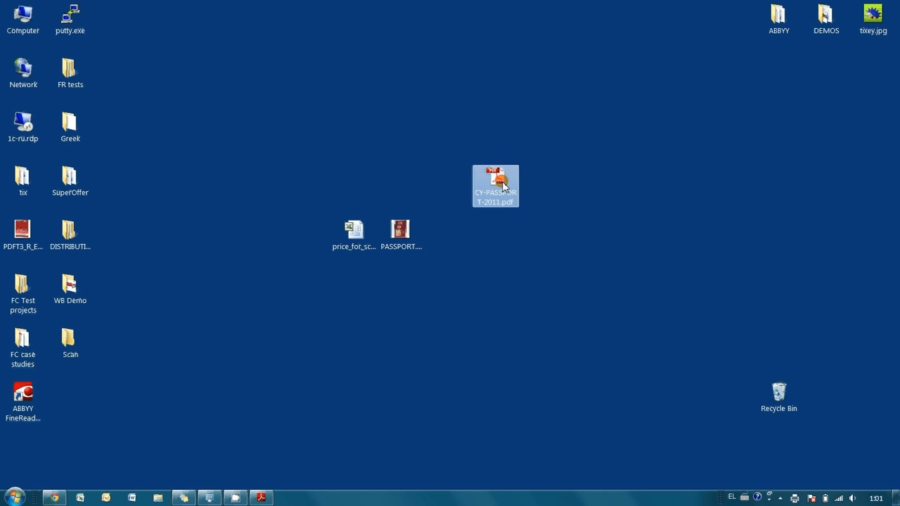
{"action": "double_click", "coordinate": [495, 186]}
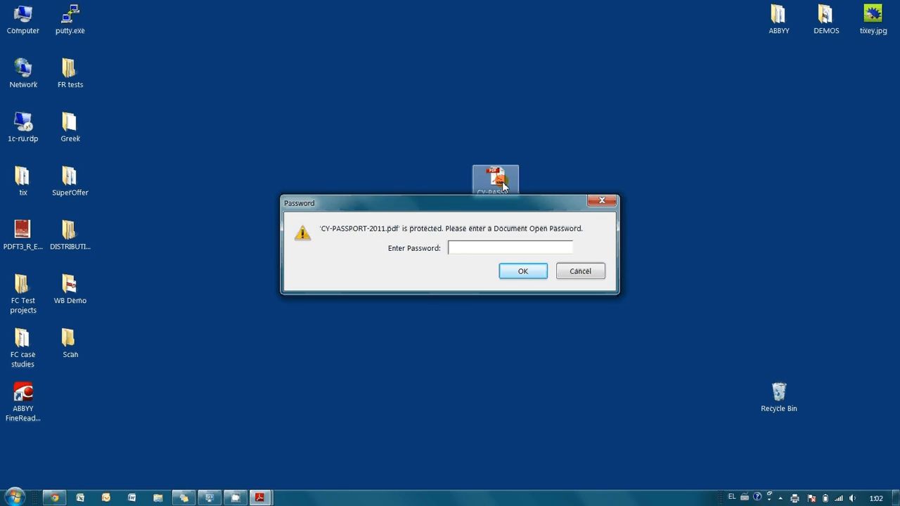
{"action": "type", "text": "****"}
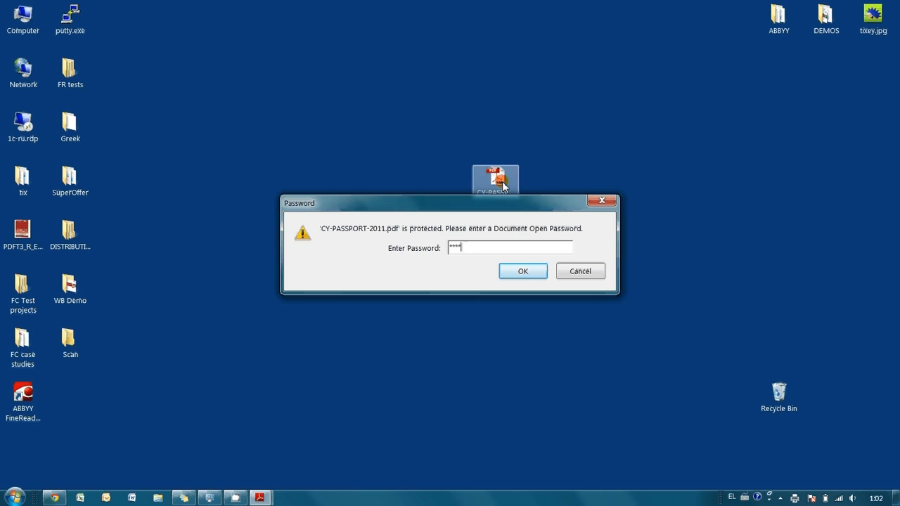
{"action": "left_click", "coordinate": [522, 271]}
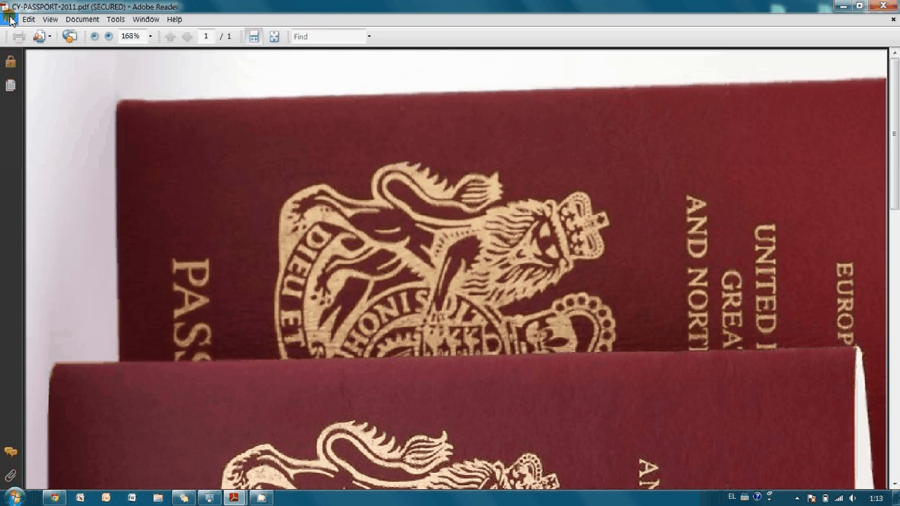
Close the secured passport document through Adobe Reader's File menu
{"action": "left_click", "coordinate": [9, 19]}
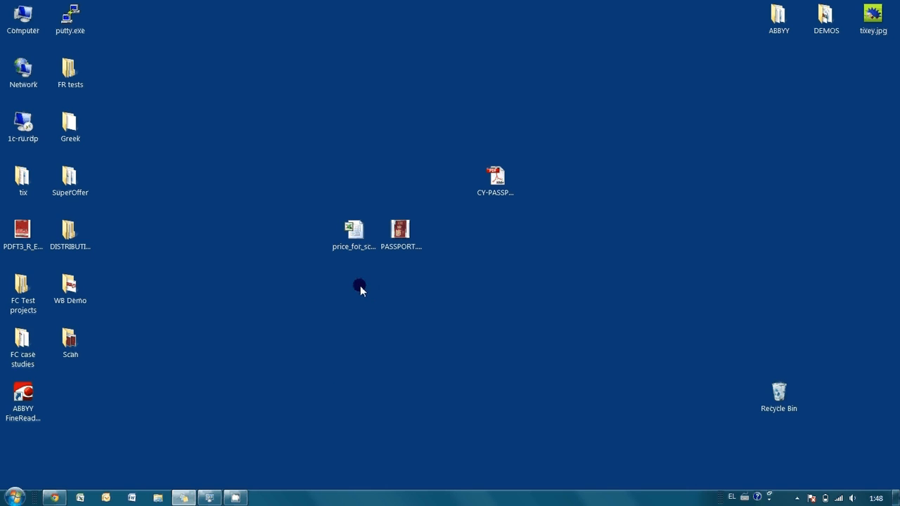
Open price_for_screencast.xls in Excel and choose PDF-XChange 4.0 for ABBYY as the printer
{"action": "left_click", "coordinate": [354, 231]}
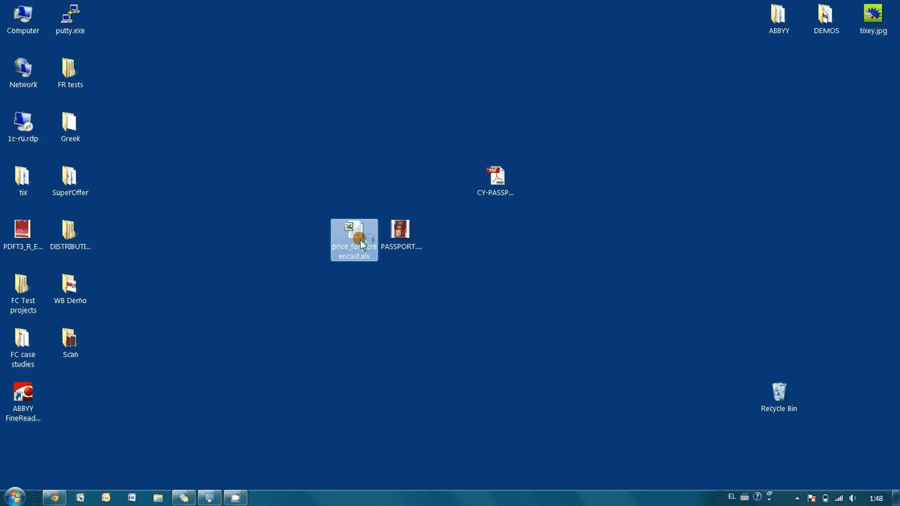
{"action": "double_click", "coordinate": [354, 239]}
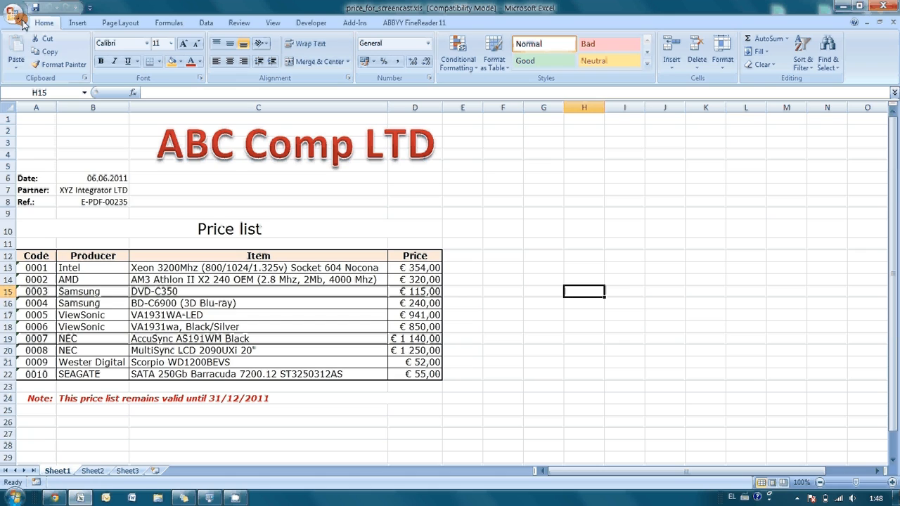
{"action": "left_click", "coordinate": [14, 13]}
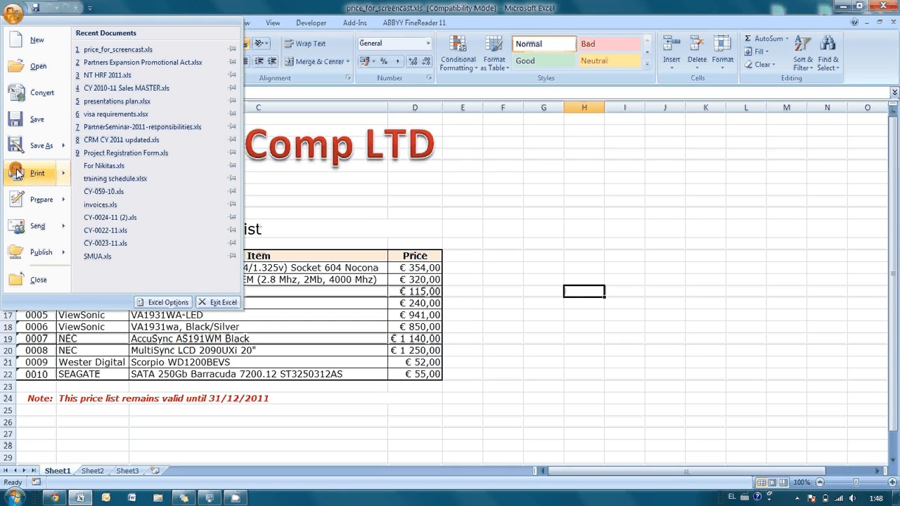
{"action": "left_click", "coordinate": [37, 173]}
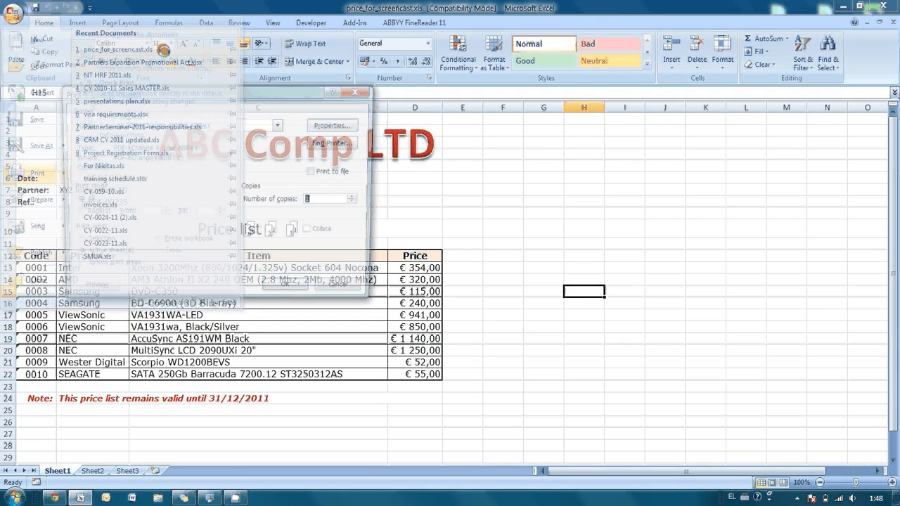
{"action": "left_click", "coordinate": [280, 125]}
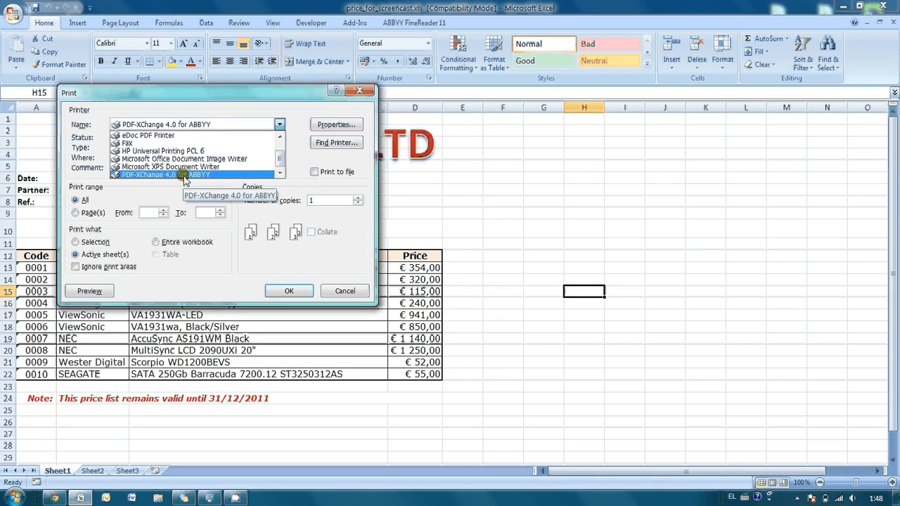
{"action": "left_click", "coordinate": [190, 174]}
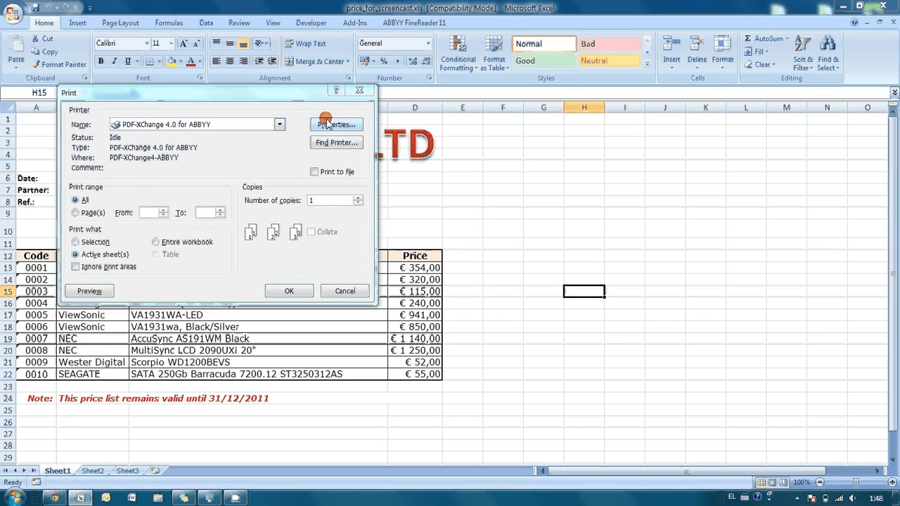
In the printer properties, enable PDF security with both open and permissions passwords
{"action": "left_click", "coordinate": [336, 125]}
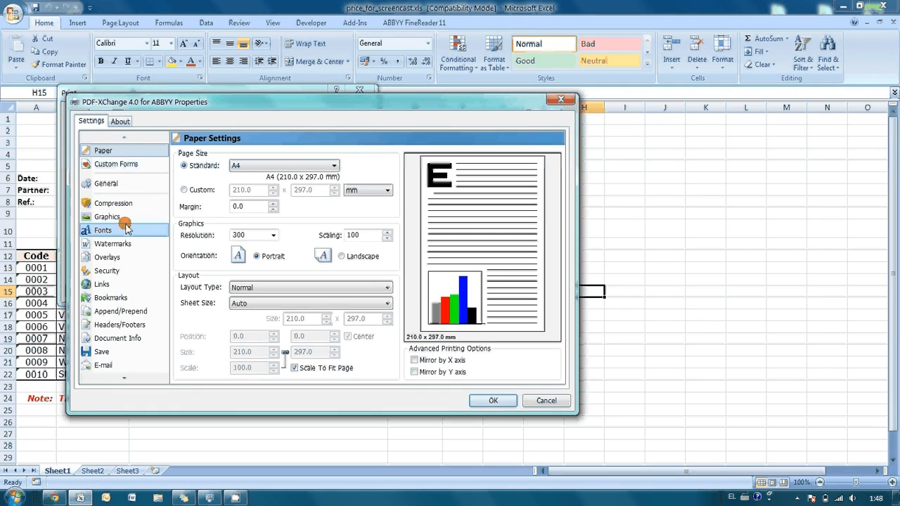
{"action": "left_click", "coordinate": [106, 270]}
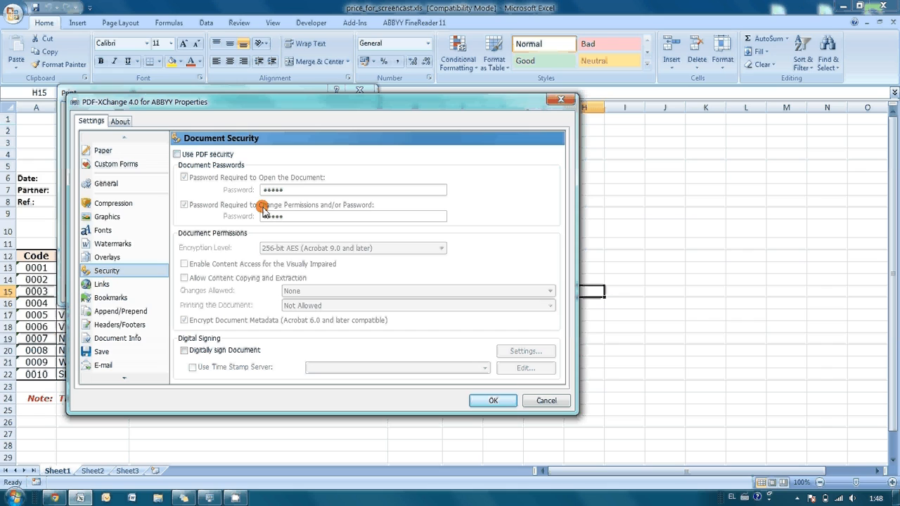
{"action": "left_click", "coordinate": [177, 154]}
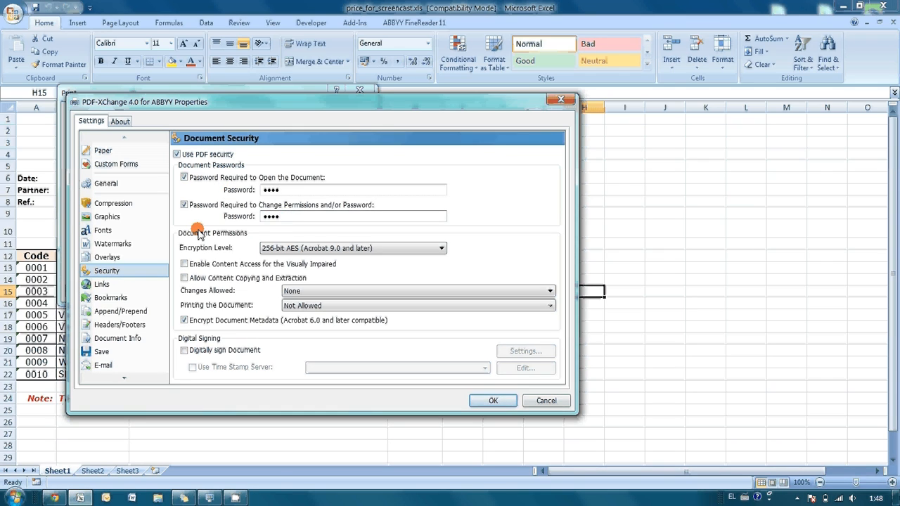
{"action": "left_click", "coordinate": [112, 243]}
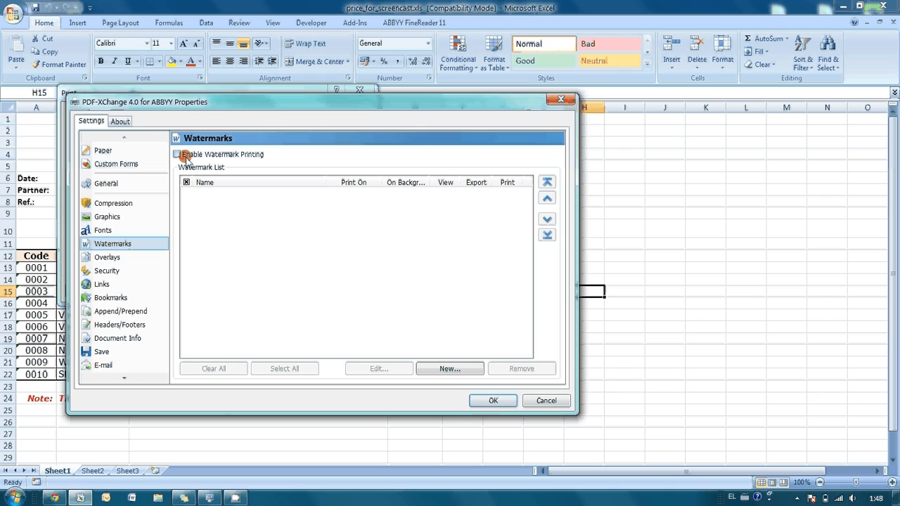
Enable watermark printing and start a new watermark named 'Confidential Mark'
{"action": "left_click", "coordinate": [177, 154]}
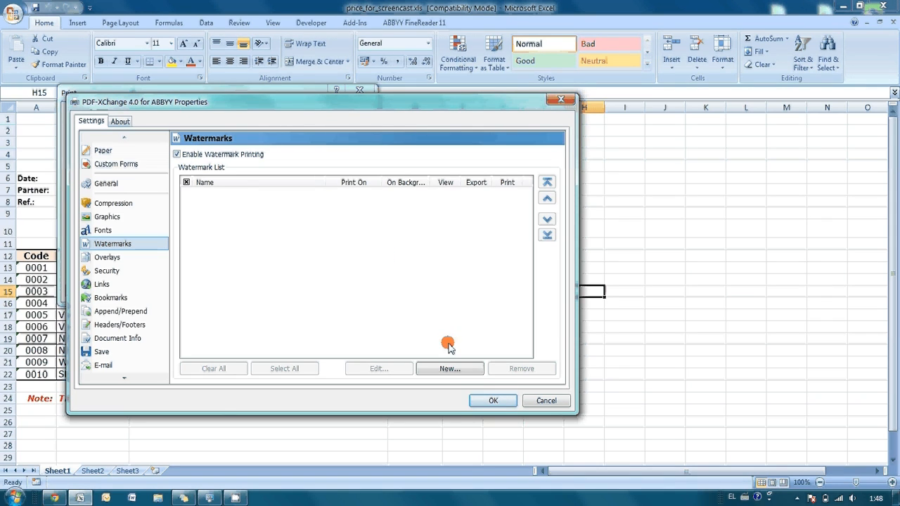
{"action": "left_click", "coordinate": [449, 368]}
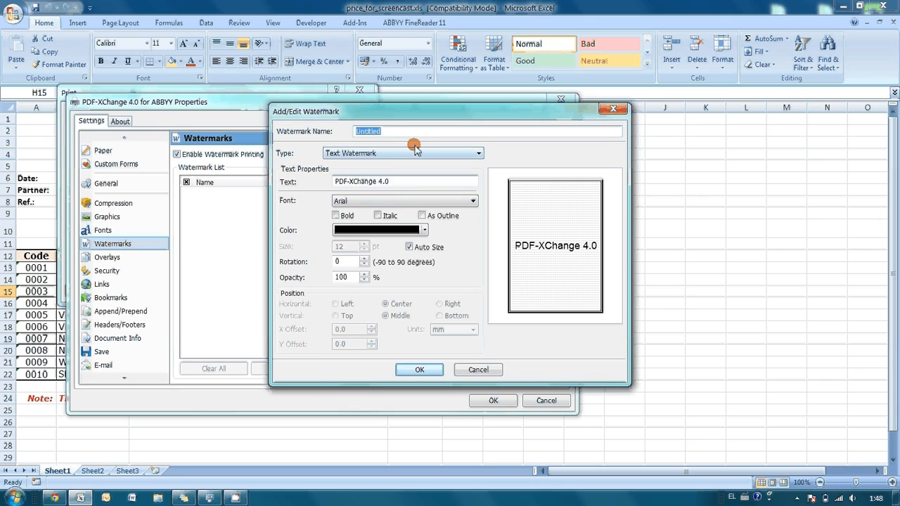
{"action": "mouse_move", "coordinate": [318, 132]}
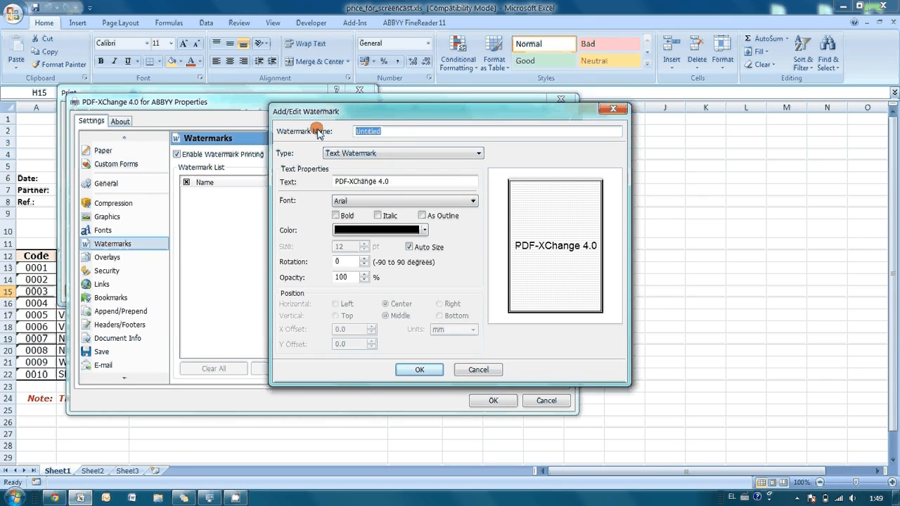
{"action": "type", "text": "Confi"}
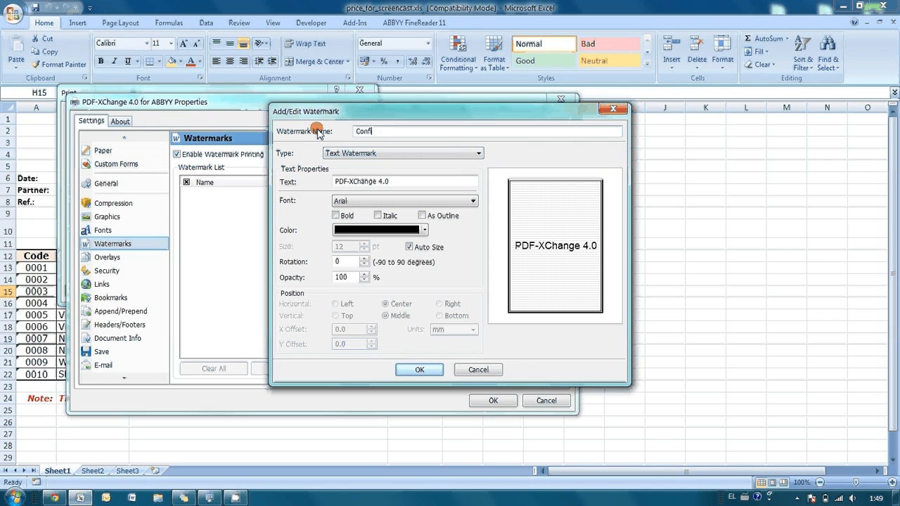
{"action": "type", "text": "dential"}
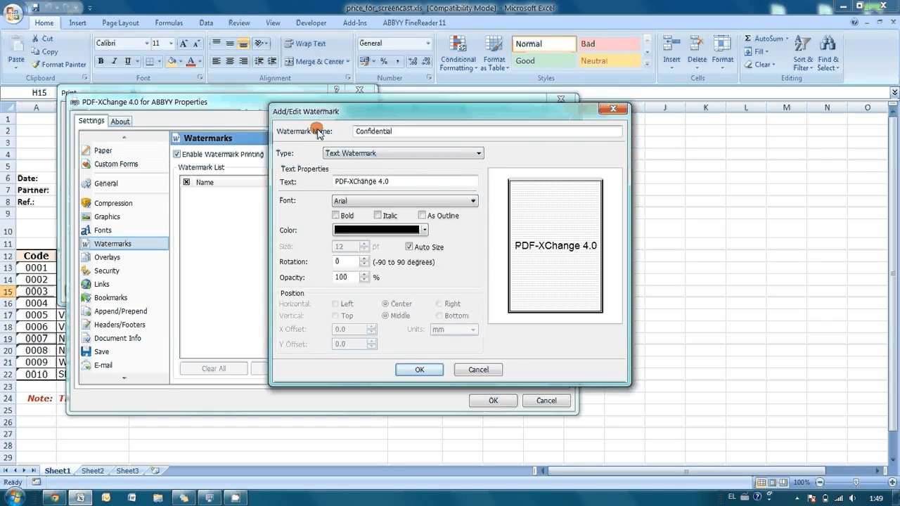
{"action": "type", "text": "Mark"}
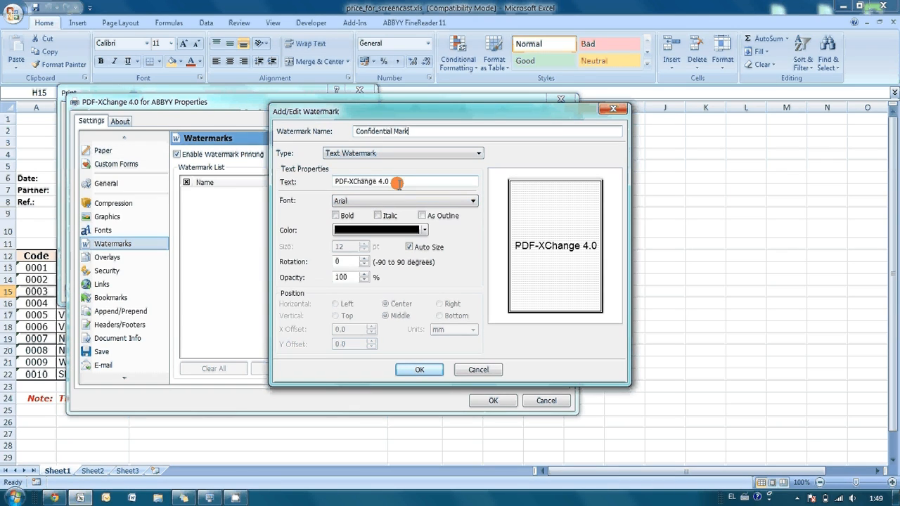
{"action": "triple_click", "coordinate": [404, 182]}
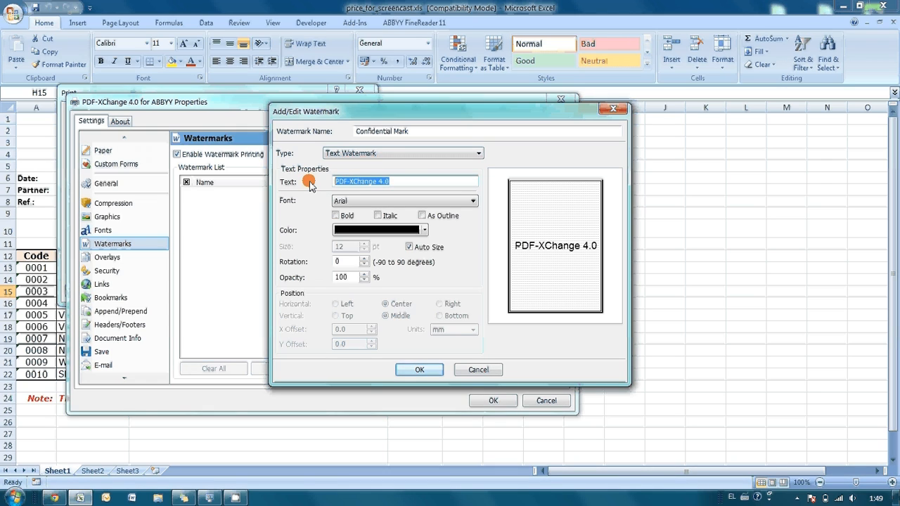
Make the watermark text 'Confidential' in red Arial Black, rotated 45°, and add it
{"action": "type", "text": "Conf"}
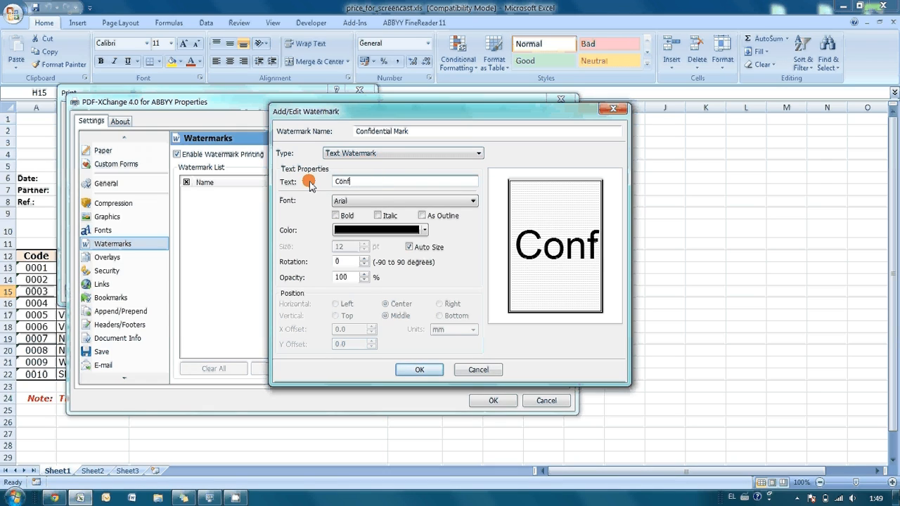
{"action": "type", "text": "ident"}
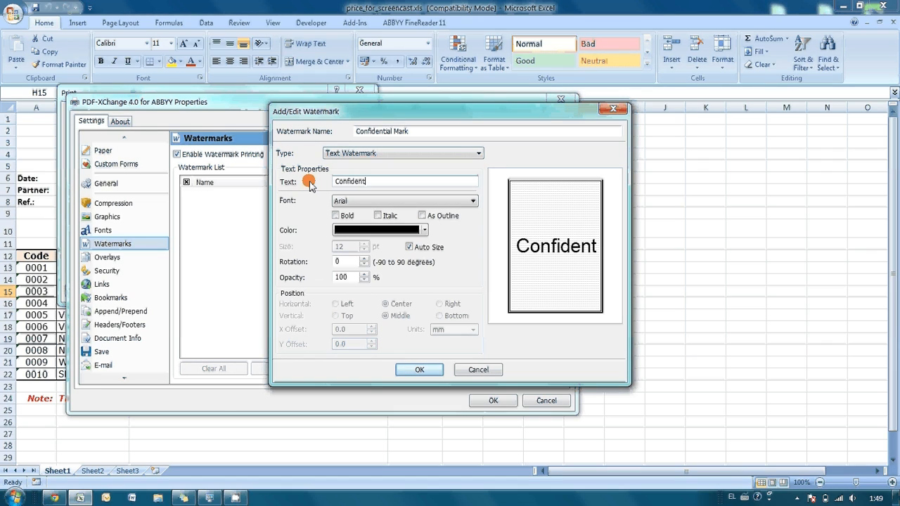
{"action": "type", "text": "ial"}
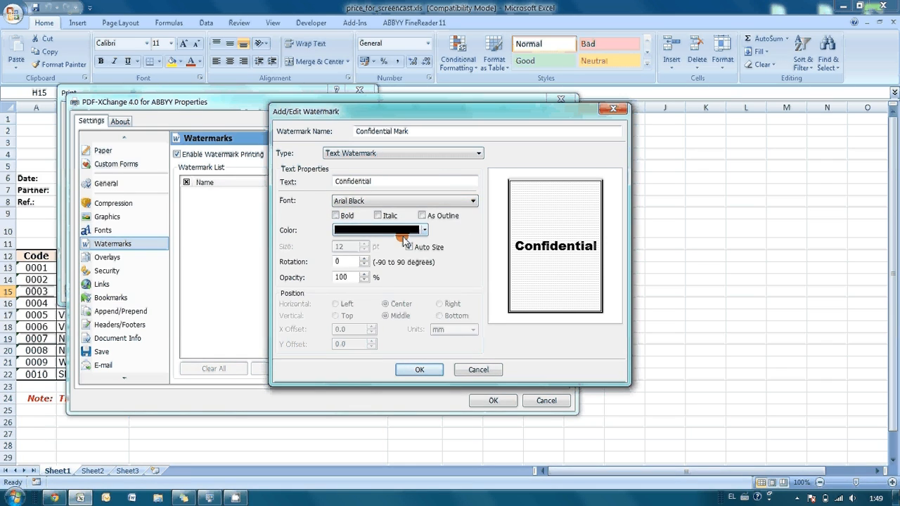
{"action": "left_click", "coordinate": [424, 230]}
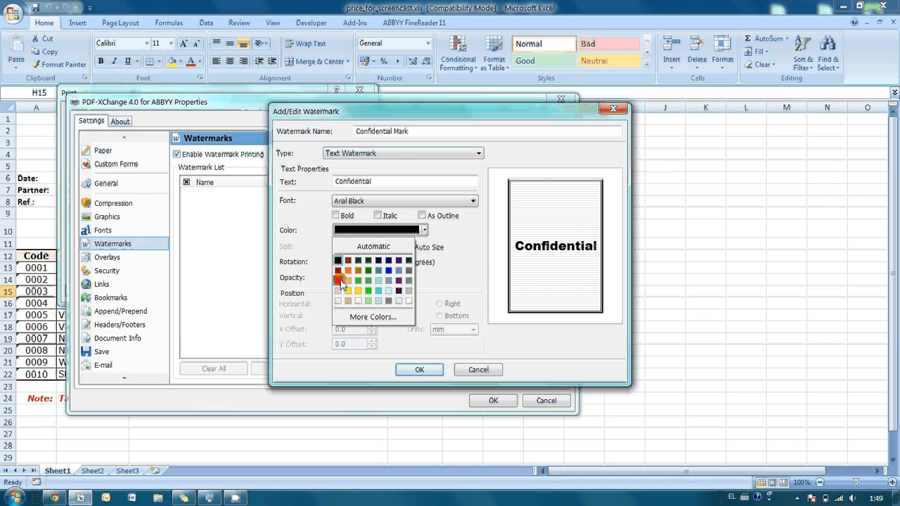
{"action": "left_click", "coordinate": [347, 270]}
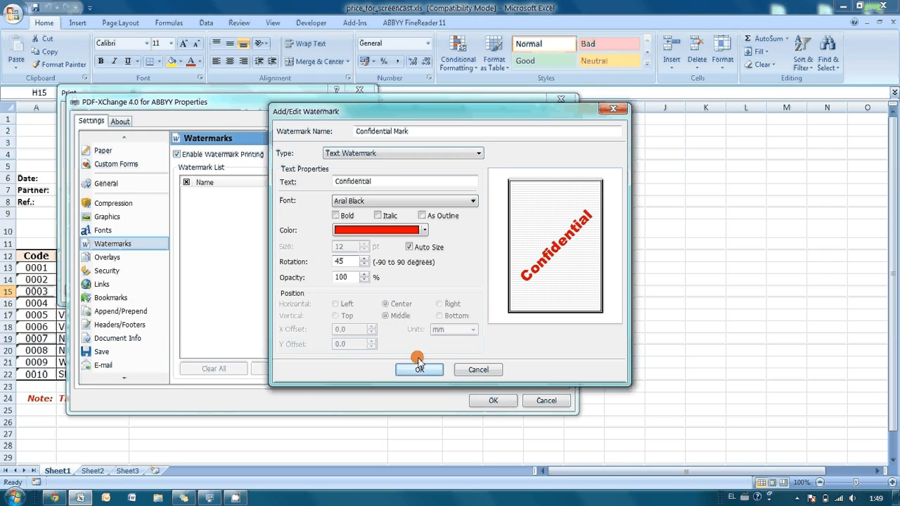
{"action": "left_click", "coordinate": [419, 369]}
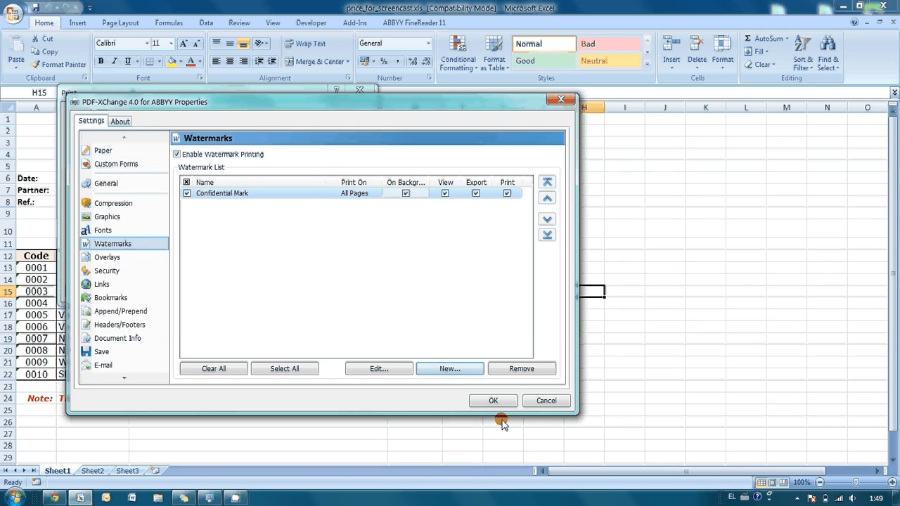
Print the price sheet through PDF-XChange and save the output as price.pdf
{"action": "left_click", "coordinate": [492, 401]}
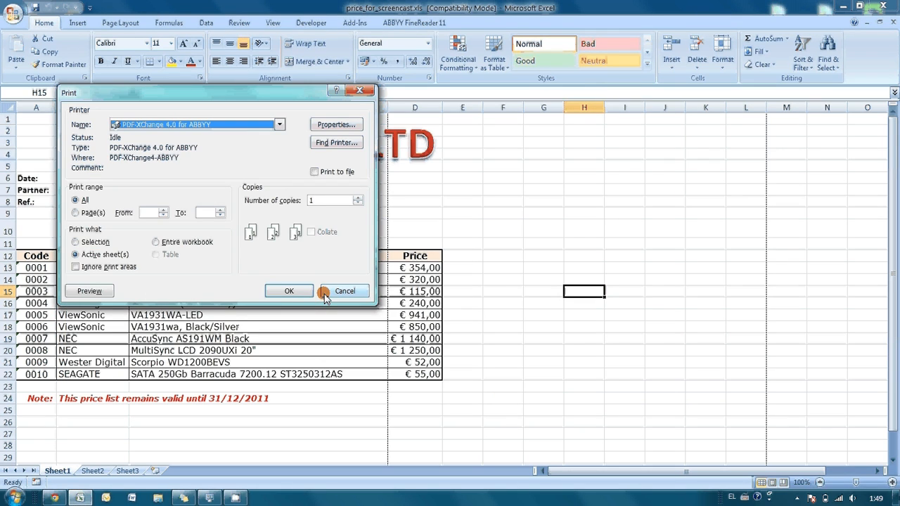
{"action": "left_click", "coordinate": [288, 290]}
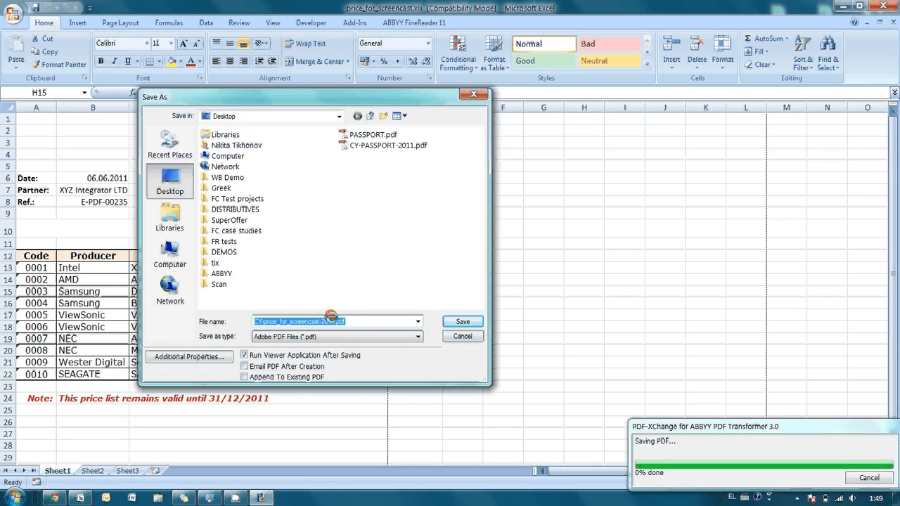
{"action": "left_click", "coordinate": [327, 321]}
{"action": "type", "text": "price"}
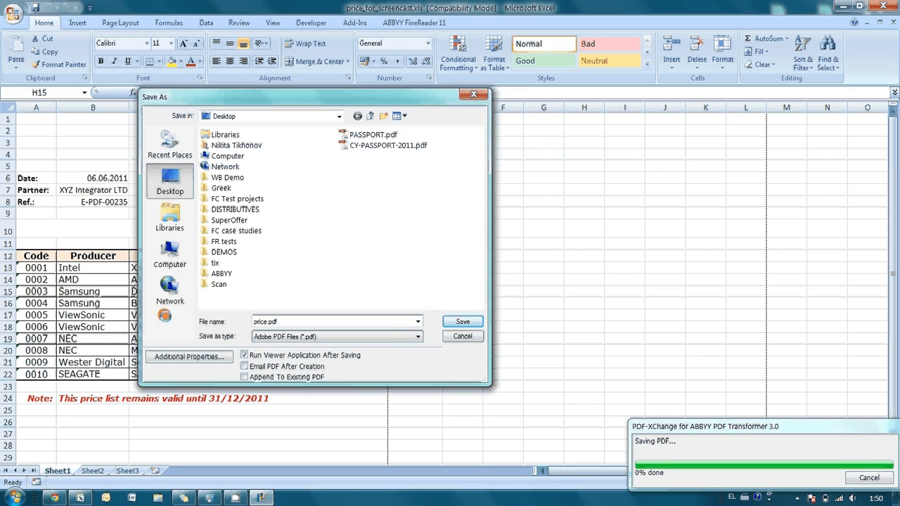
{"action": "left_click", "coordinate": [462, 321]}
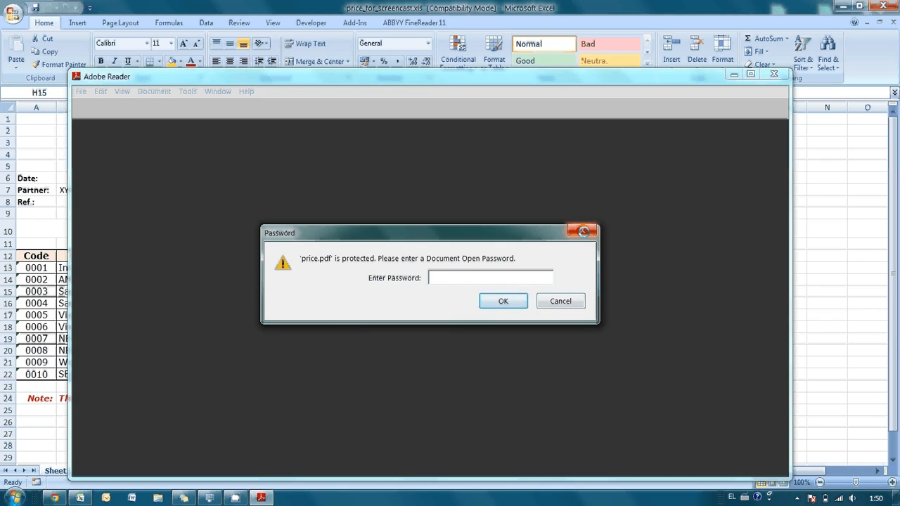
Dismiss the password prompt, then move price.pdf to mid-desktop and reopen it
{"action": "left_click", "coordinate": [560, 301]}
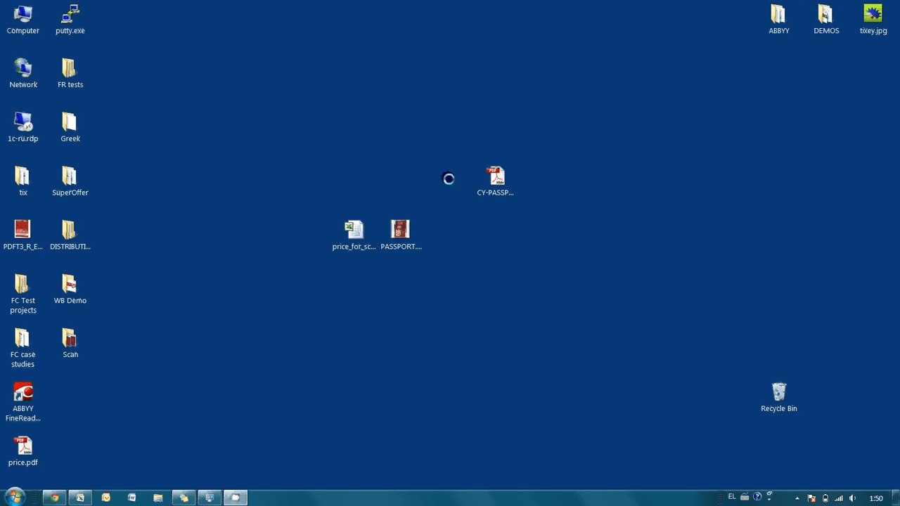
{"action": "left_click_drag", "start_coordinate": [22, 450], "coordinate": [400, 127]}
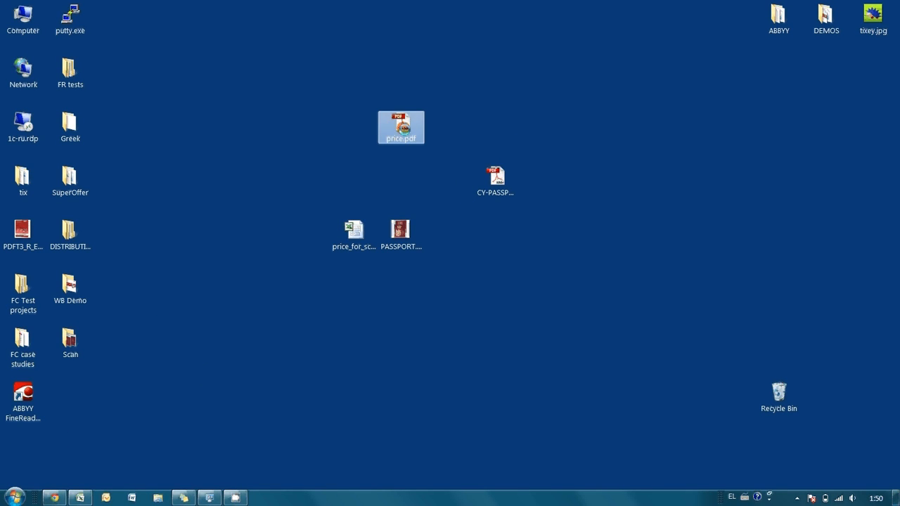
{"action": "double_click", "coordinate": [401, 126]}
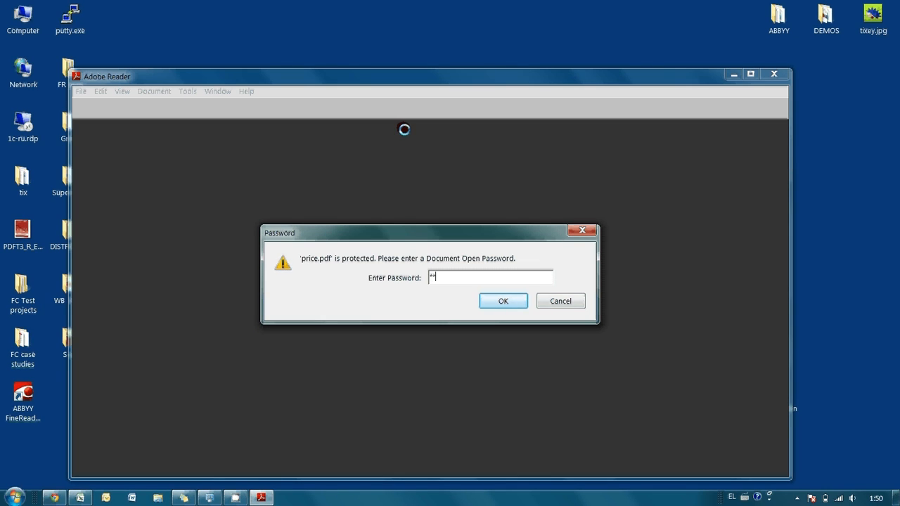
Unlock price.pdf with its password, view the red Confidential watermark maximized, then close Reader
{"action": "type", "text": "***"}
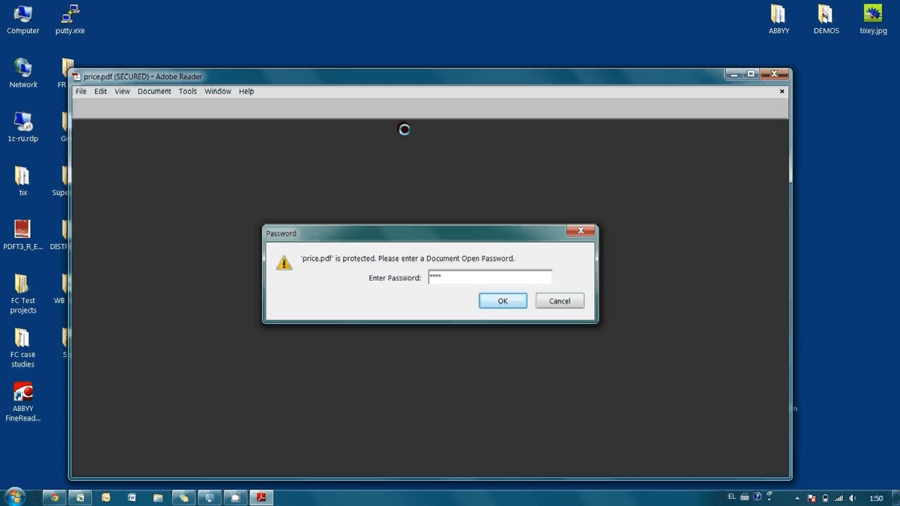
{"action": "left_click", "coordinate": [502, 300]}
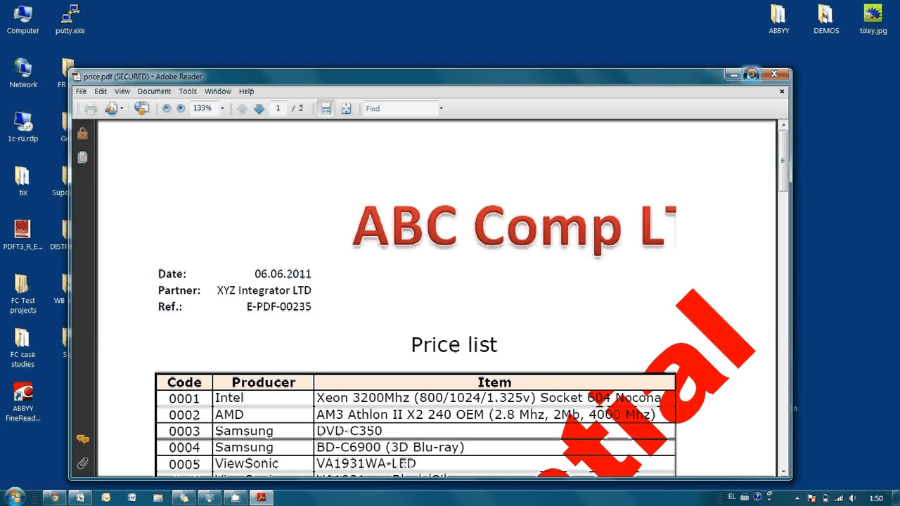
{"action": "left_click", "coordinate": [750, 75]}
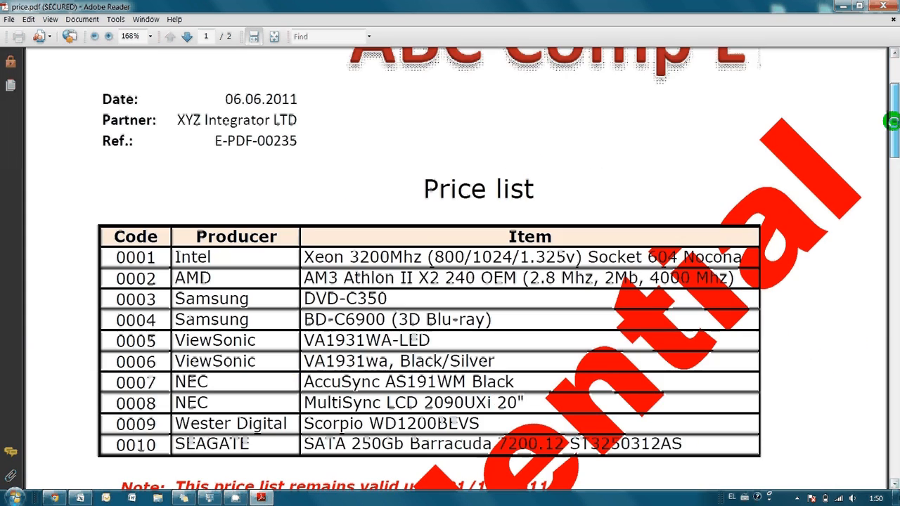
{"action": "scroll", "scroll_direction": "down", "scroll_amount": 3}
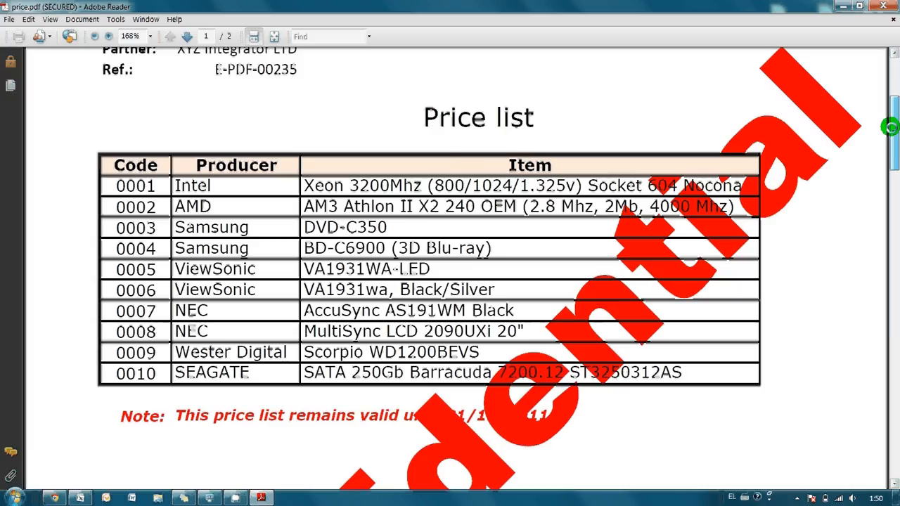
{"action": "left_click", "coordinate": [883, 6]}
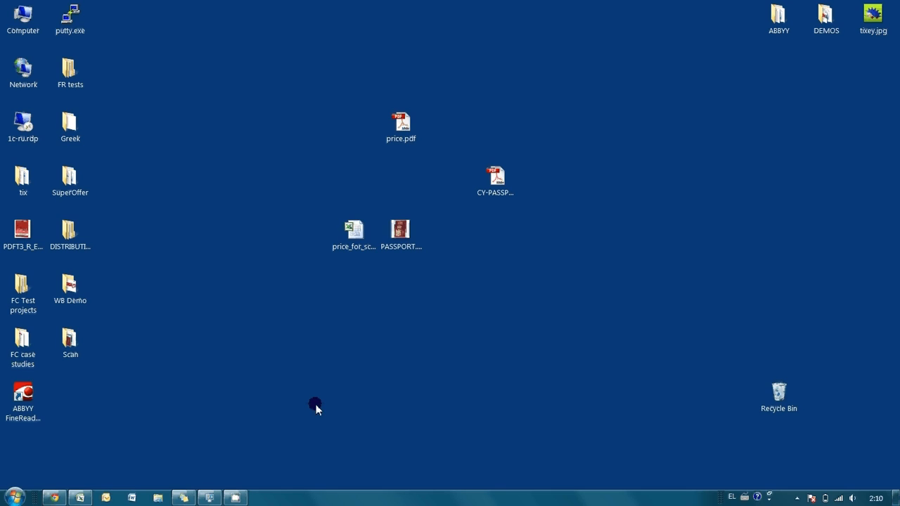
{"action": "left_click", "coordinate": [353, 234]}
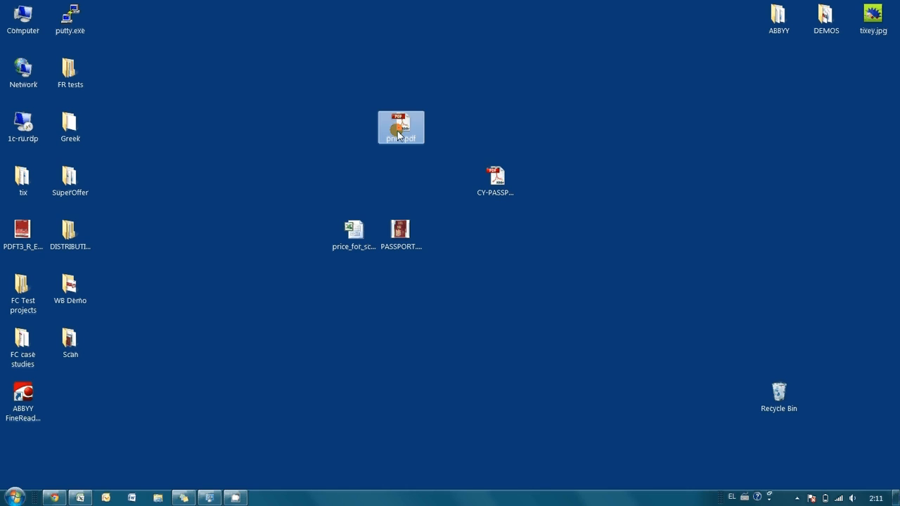
{"action": "left_click", "coordinate": [353, 176]}
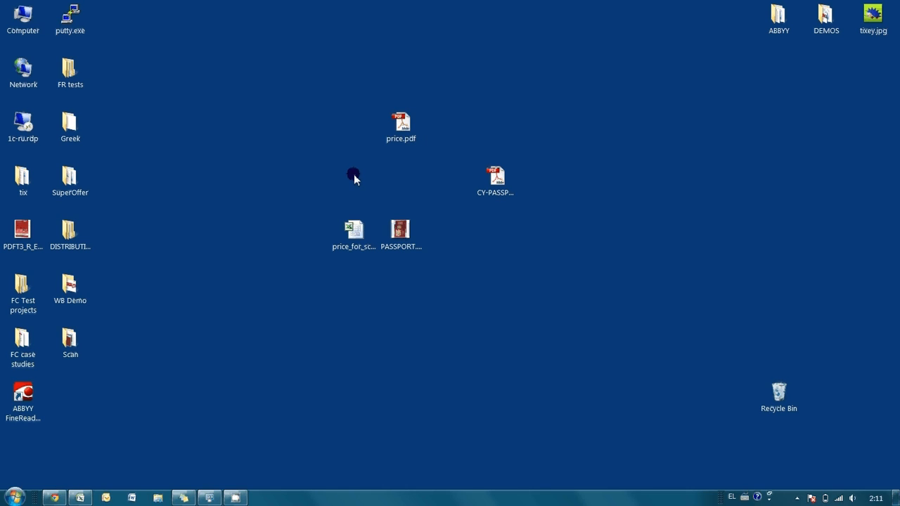